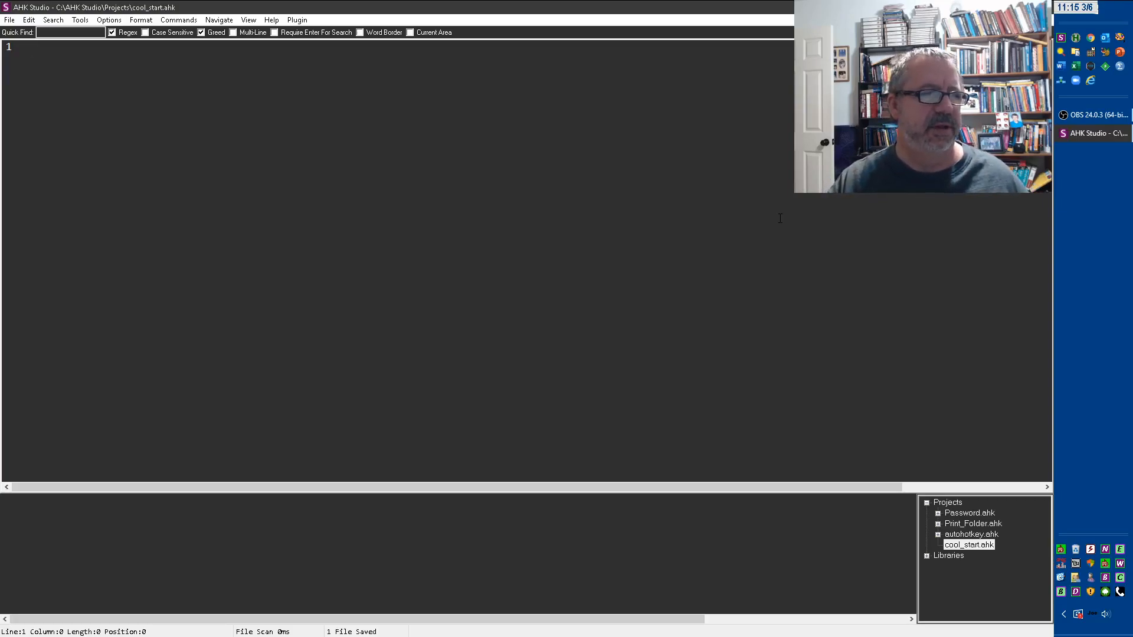
# Add the #Include <default_Settings> and #SingleInstance,Force directives at the top of the script
pyautogui.write('#Include <default_Settings>')
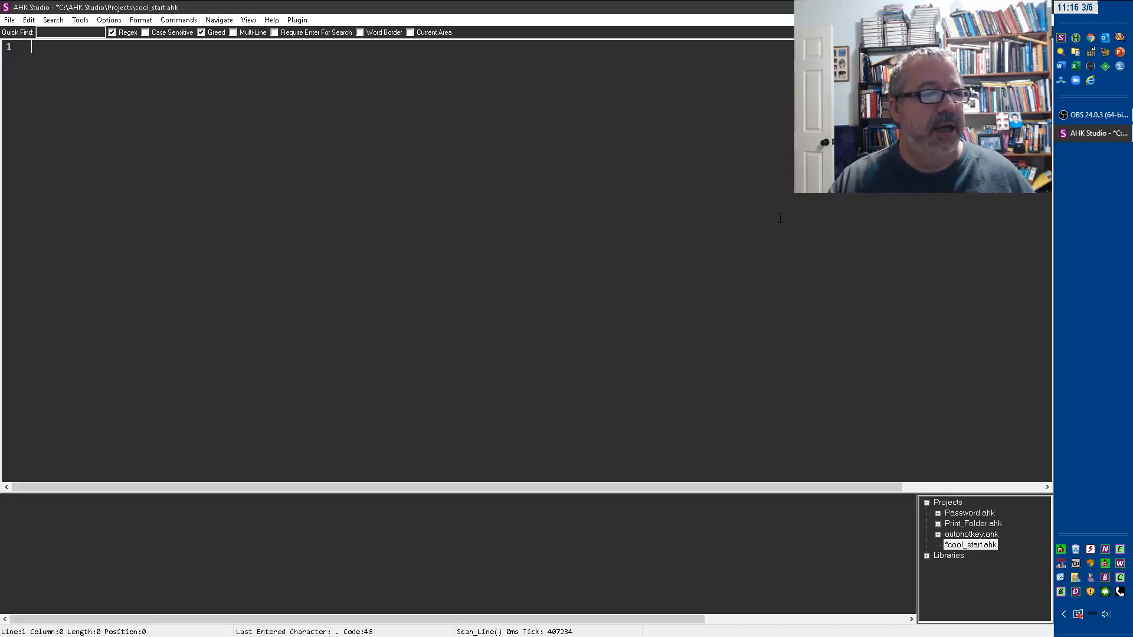
pyautogui.write('#sin')
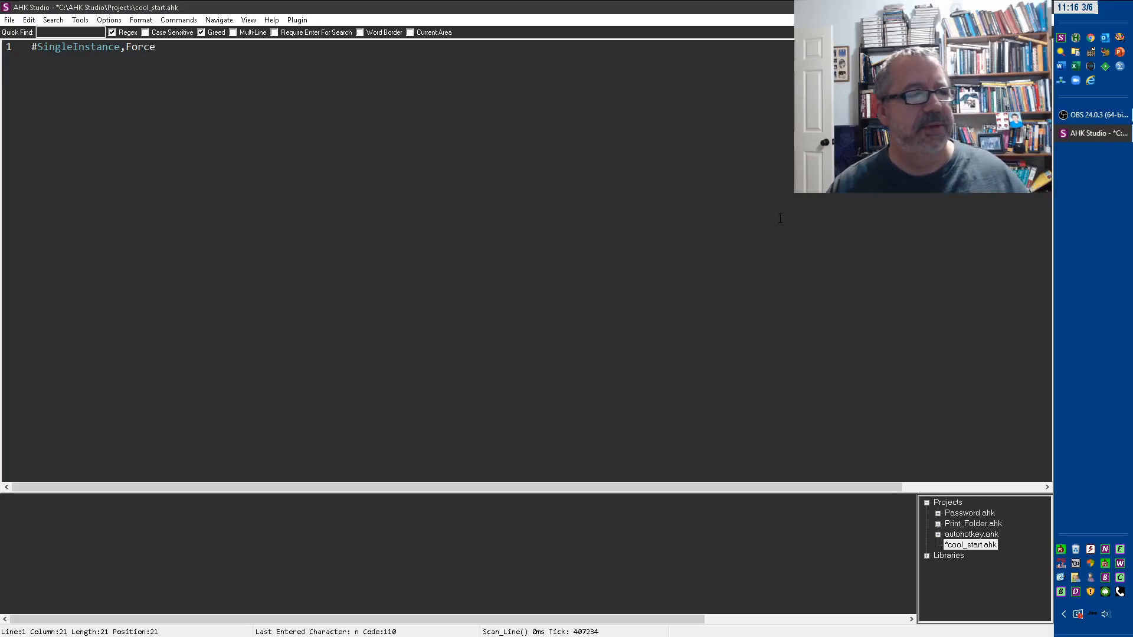
pyautogui.press('Enter')
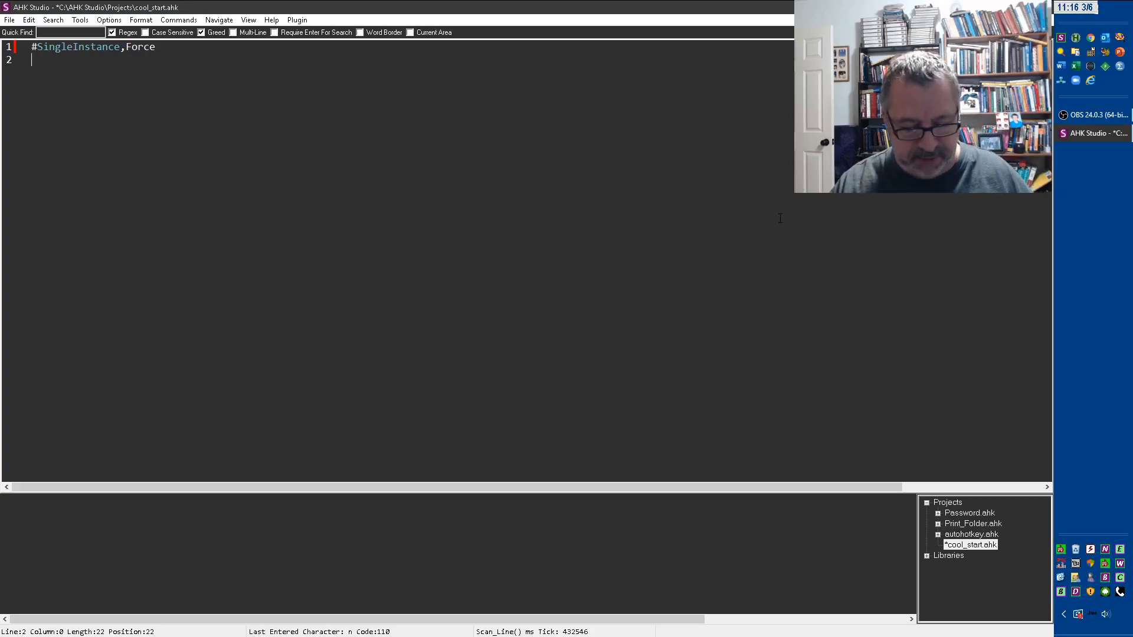
# Add a ^t hotkey that shows a Hello world message box and returns, then save
pyautogui.write('^t')
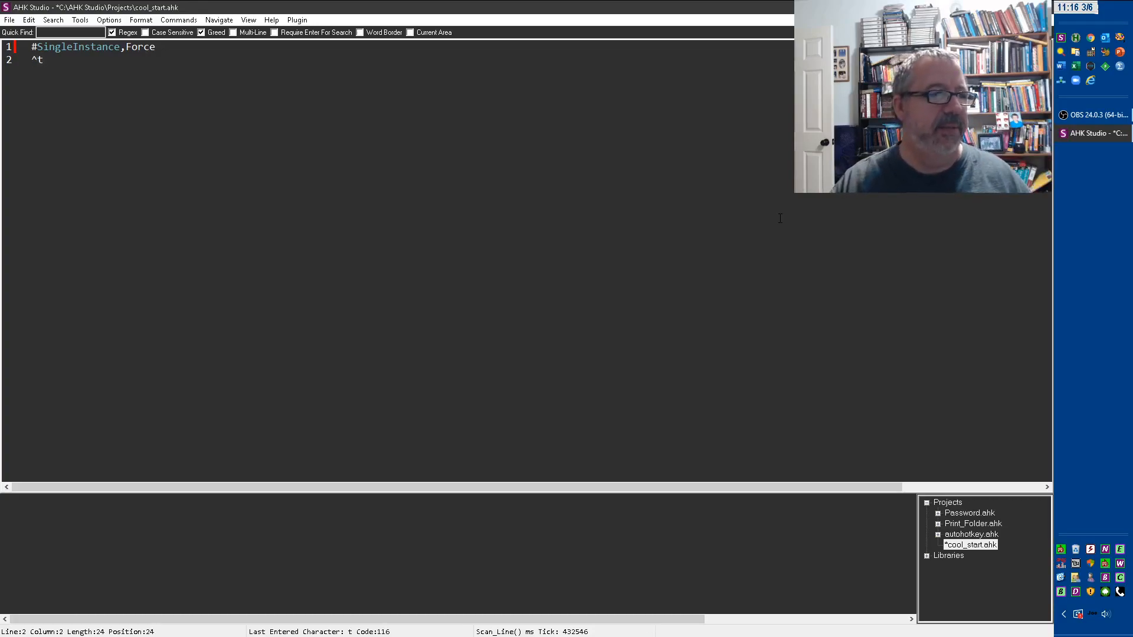
pyautogui.write('::')
pyautogui.write('MsgBox Hello')
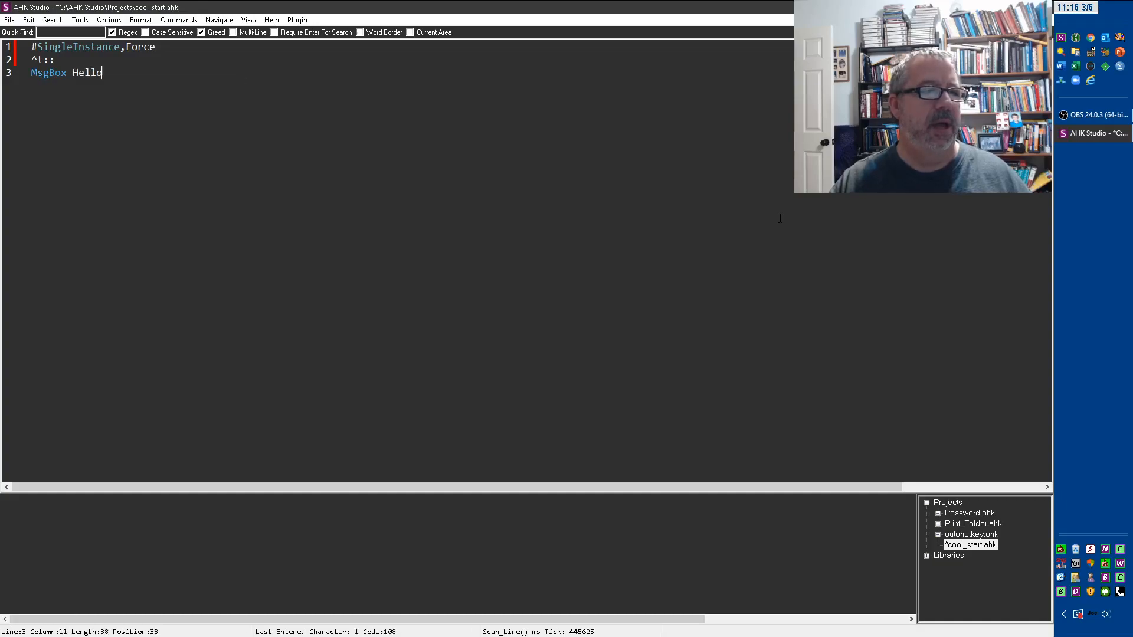
pyautogui.write('world')
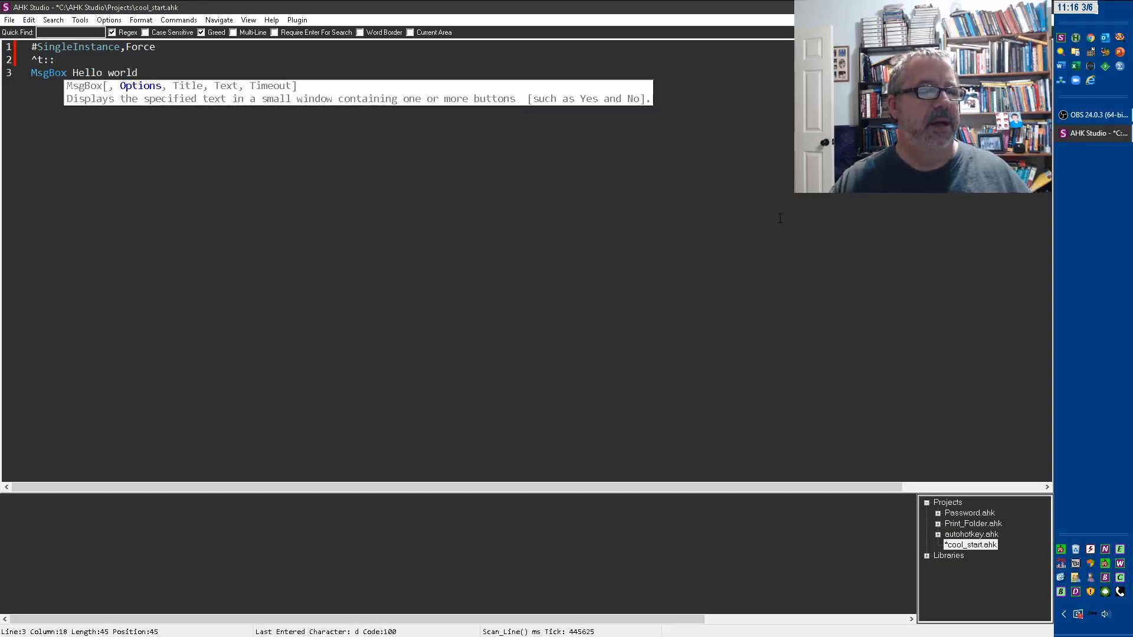
pyautogui.write('Re')
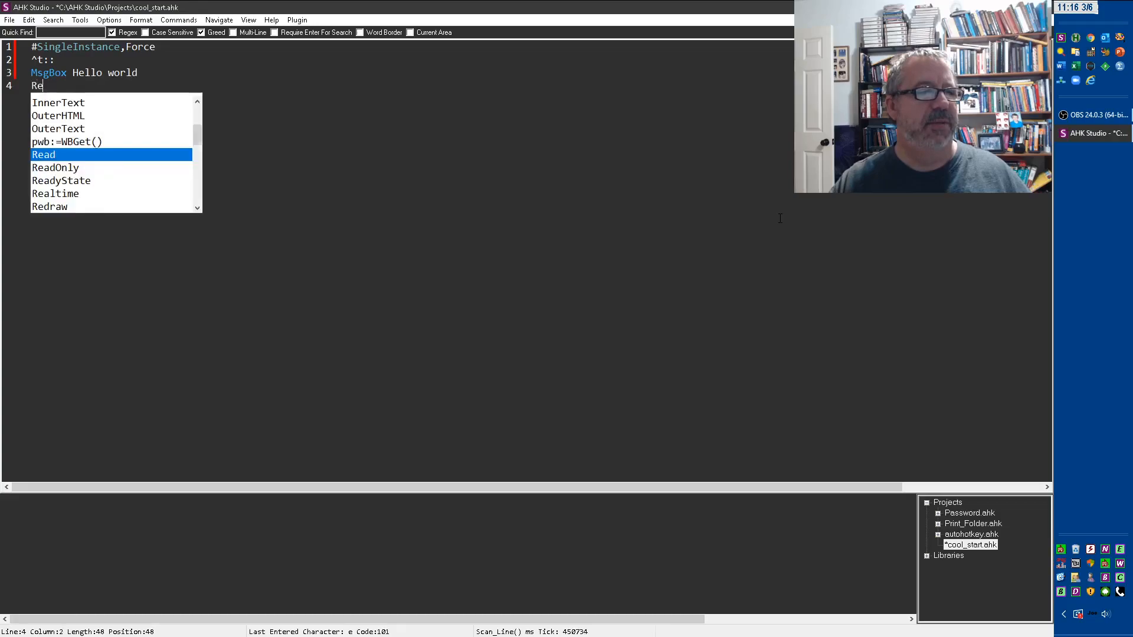
pyautogui.write('turn')
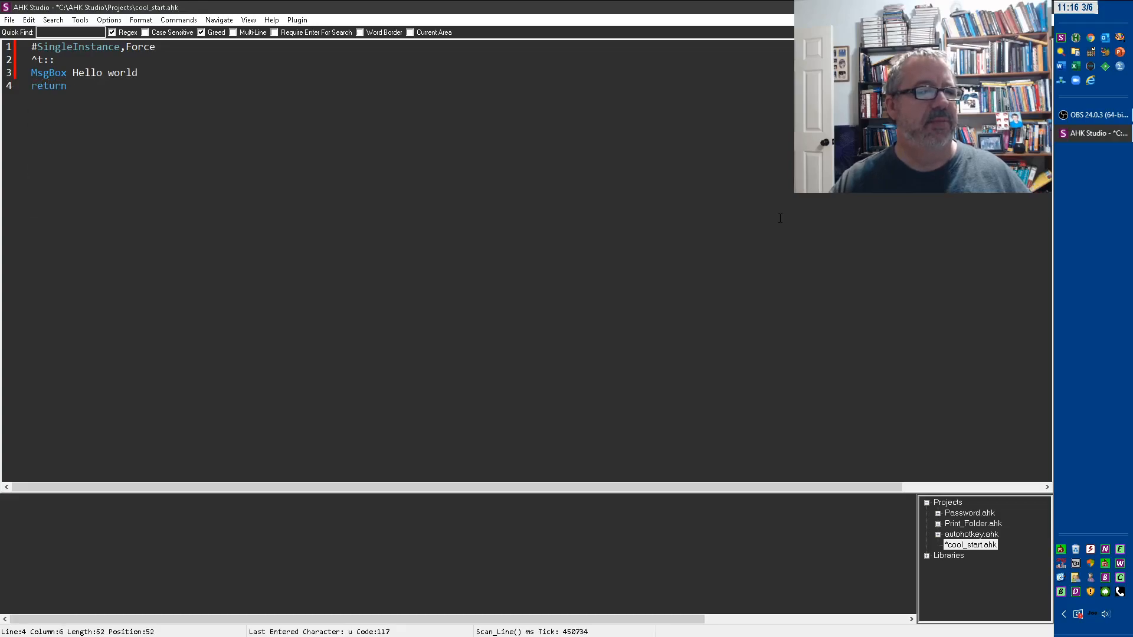
pyautogui.press('ctrl+s')
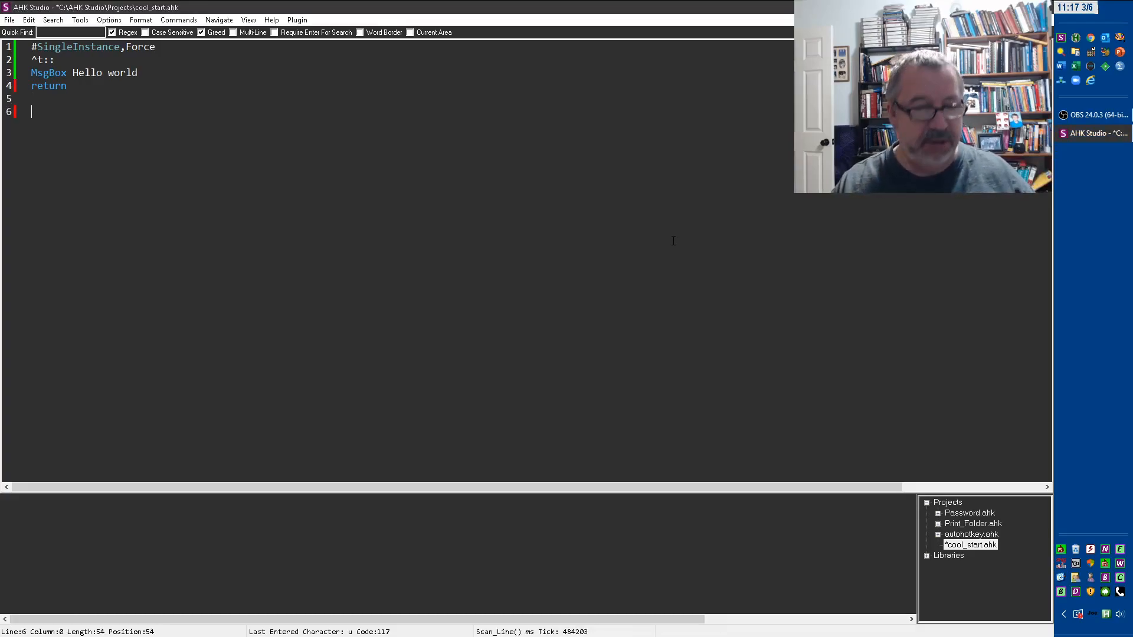
# Add a ^+r::Reload hotkey and start numbering the duplicated Hello world message boxes
pyautogui.write('^+r')
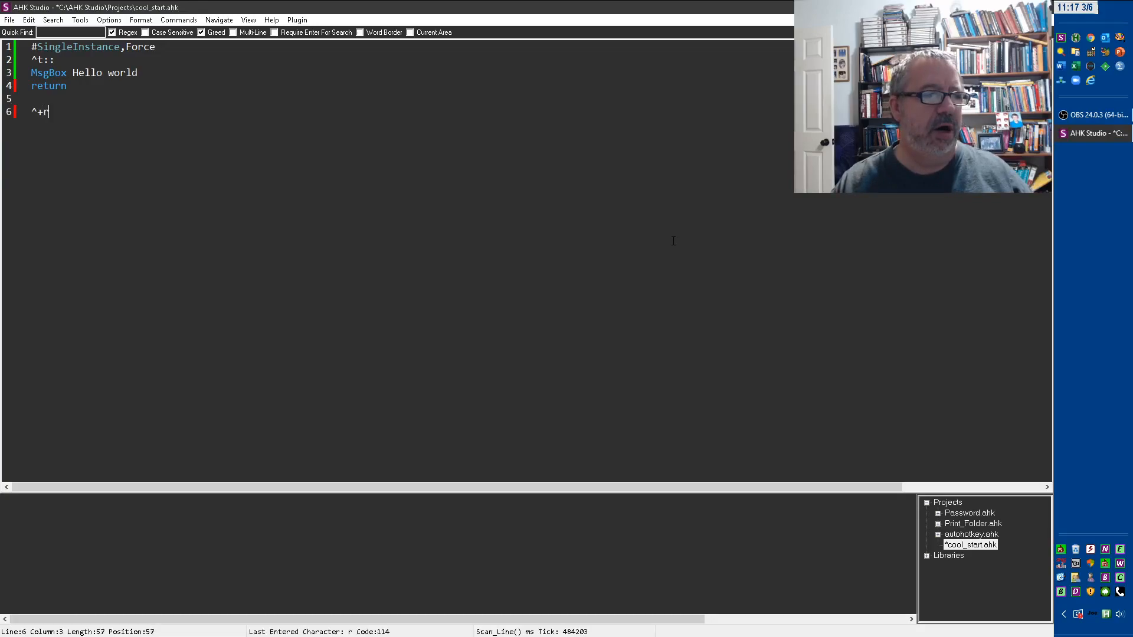
pyautogui.write('::')
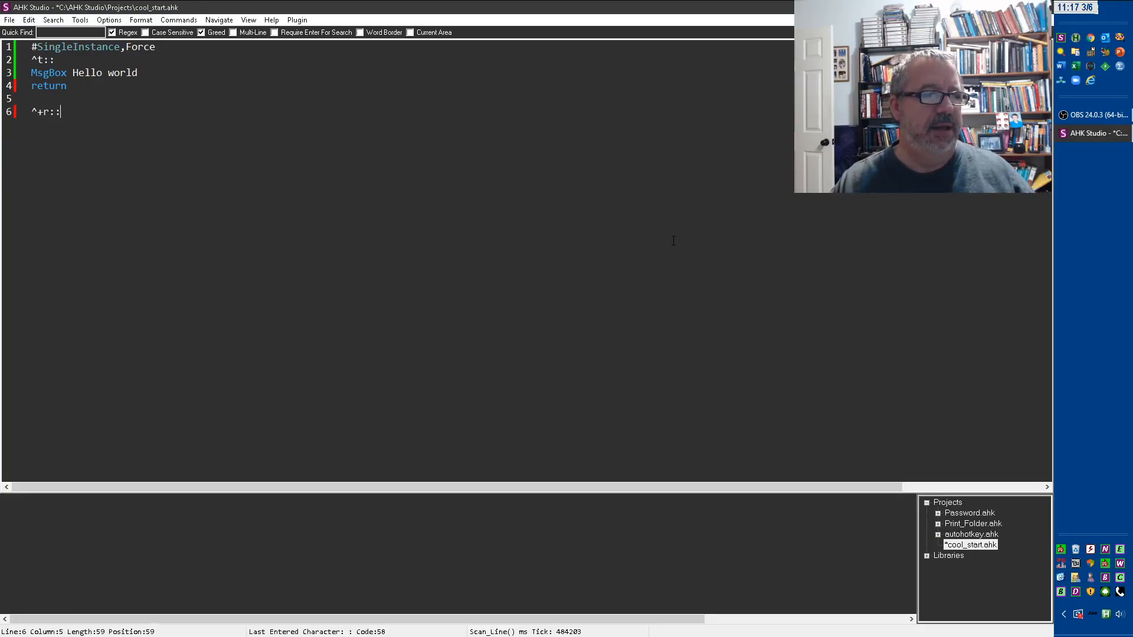
pyautogui.write('Relo')
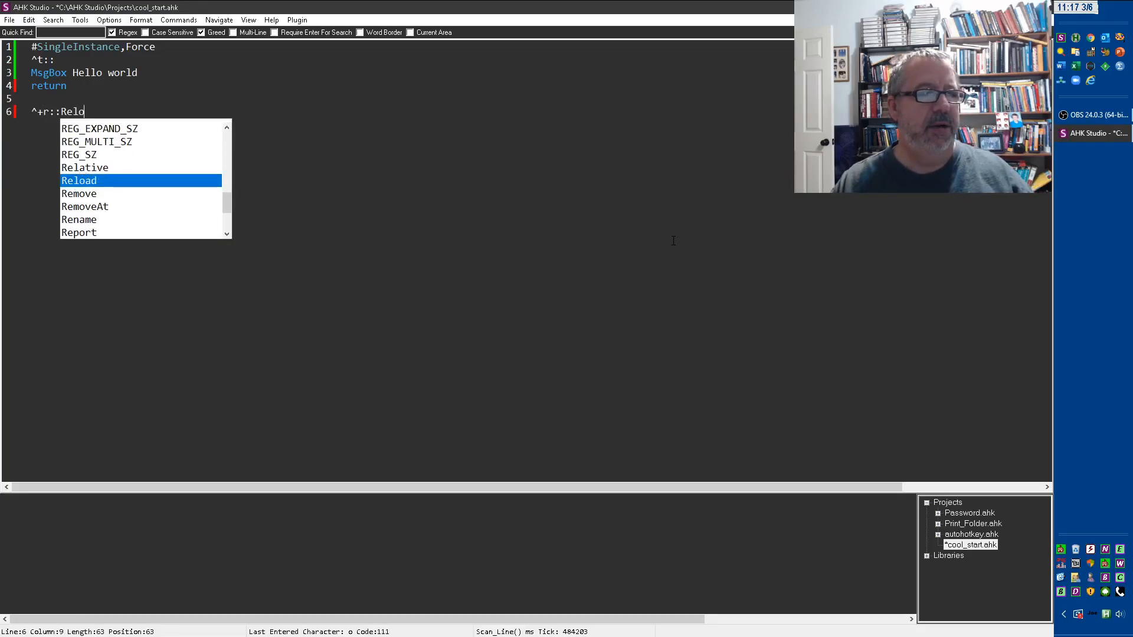
pyautogui.write('ad')
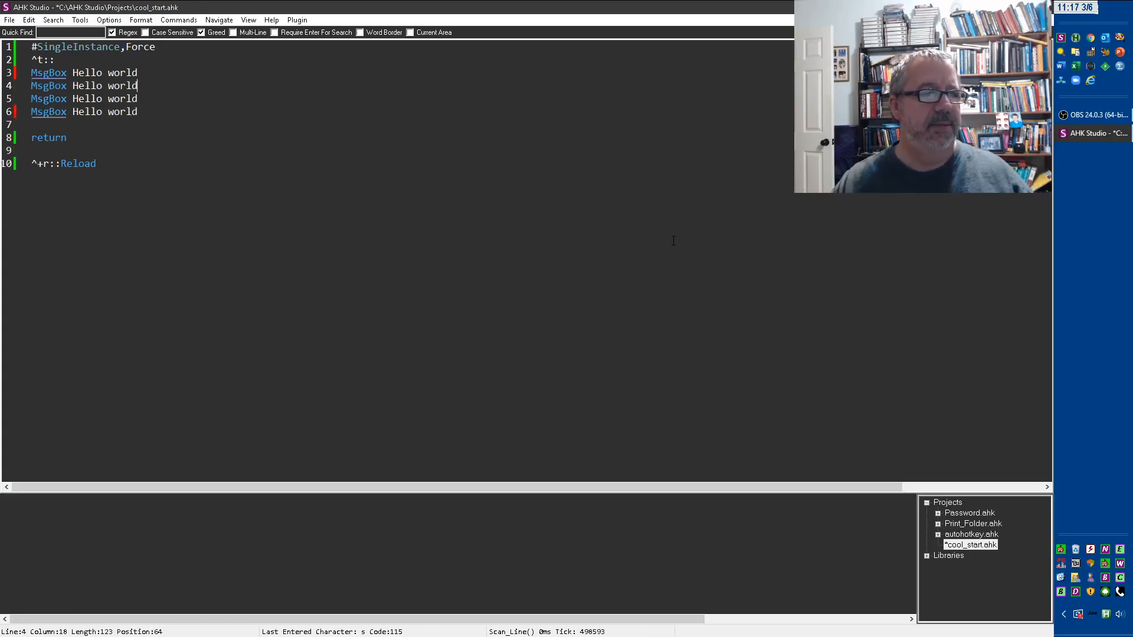
pyautogui.write('2')
pyautogui.click(86, 73)
pyautogui.write('1')
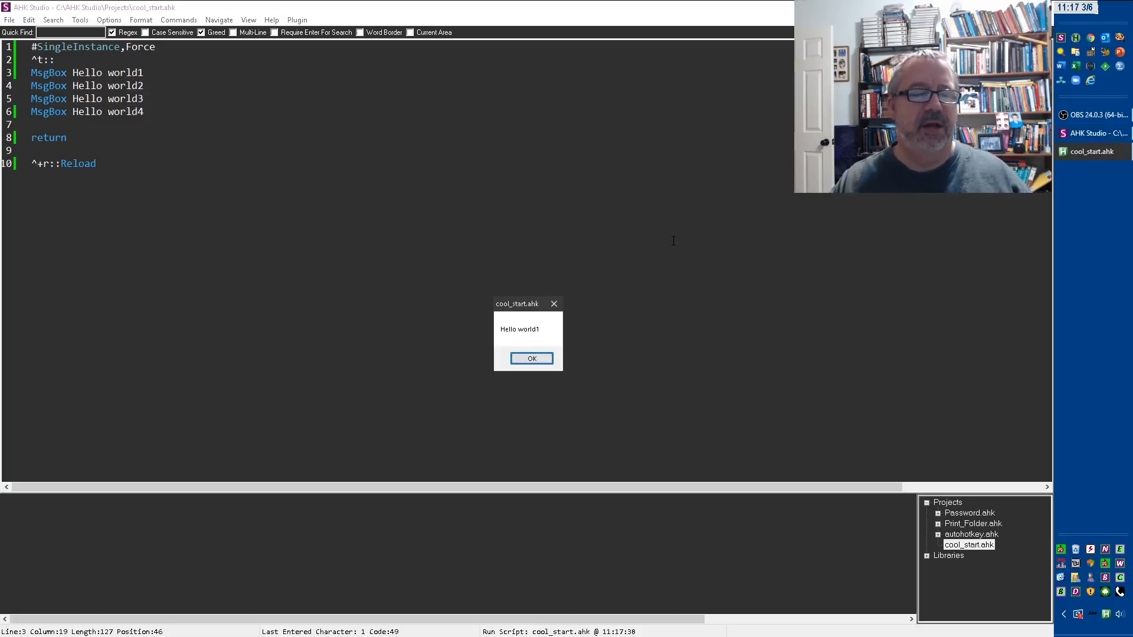
# Dismiss the Hello world1 and Hello world2 message boxes while testing Ctrl+T
pyautogui.click(531, 358)
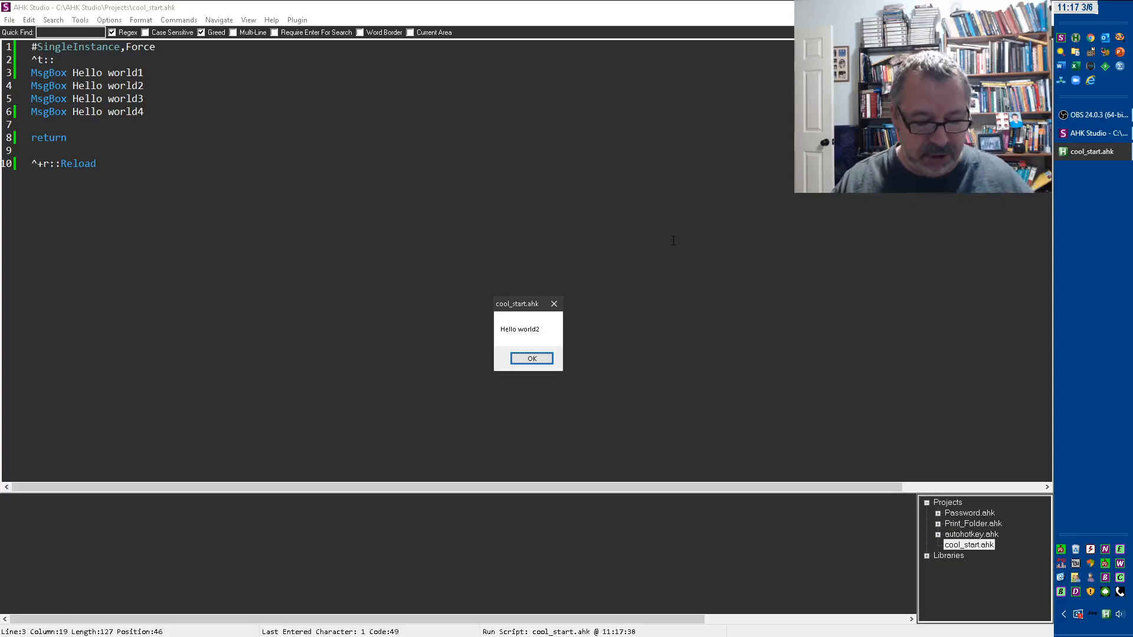
pyautogui.click(530, 359)
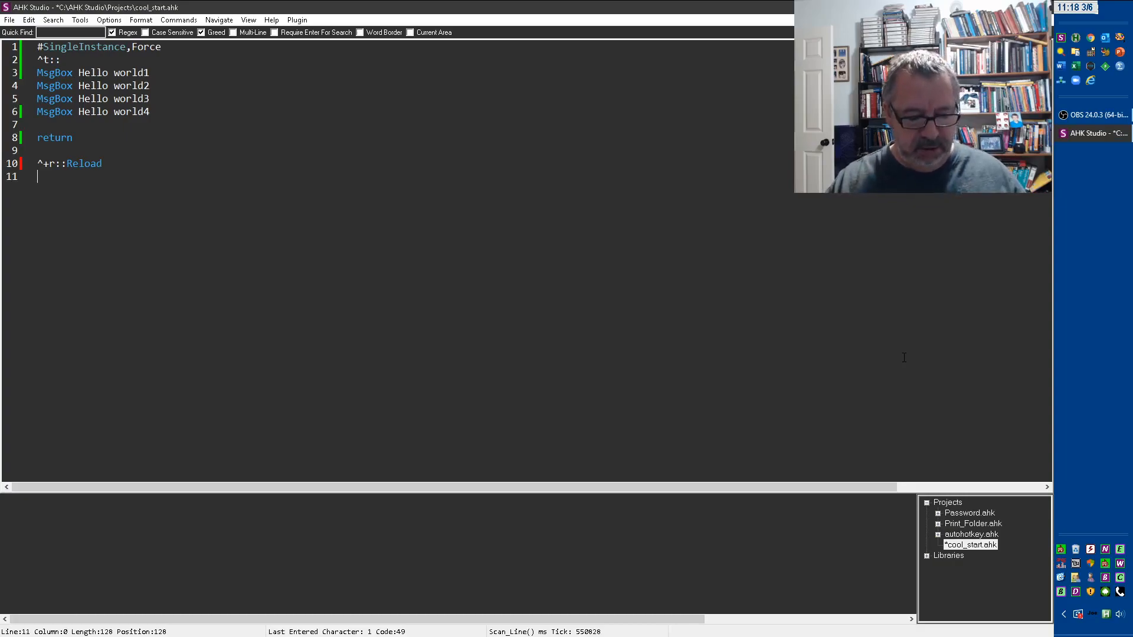
# Add a ^+e::Edit hotkey below the Reload line and save the script
pyautogui.write('^+e::Edit')
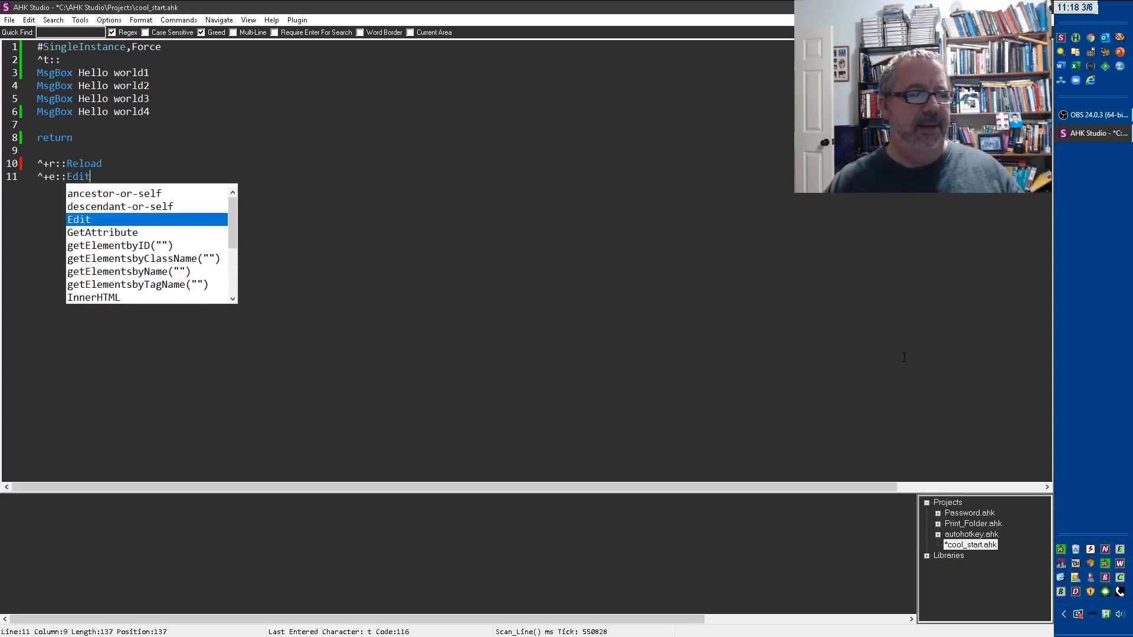
pyautogui.press('Ctrl+s')
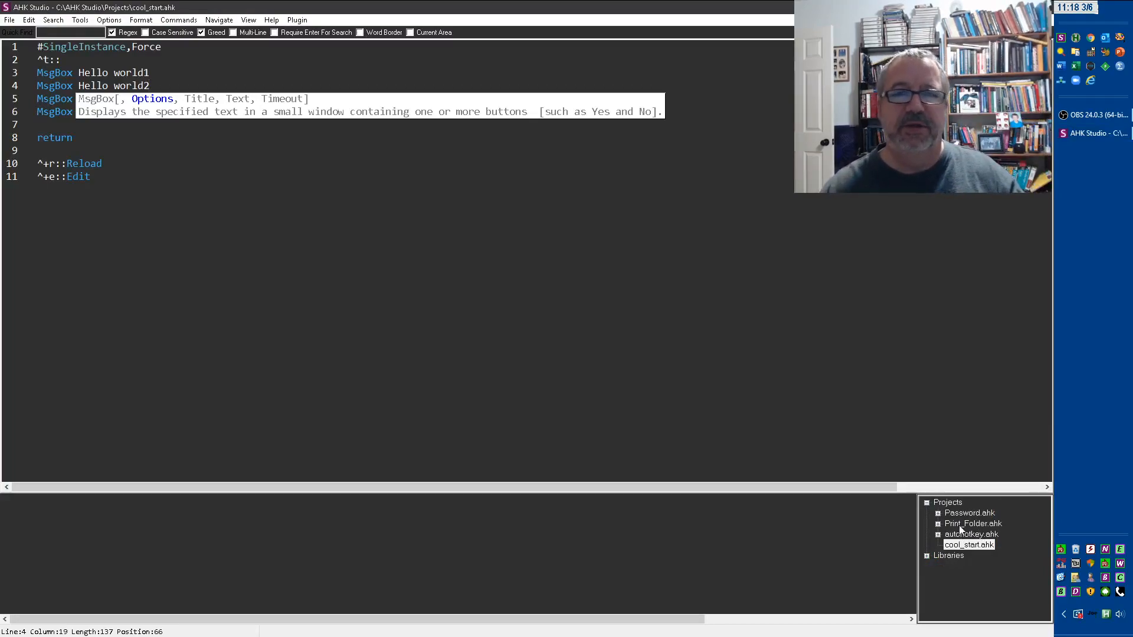
pyautogui.moveTo(946, 393)
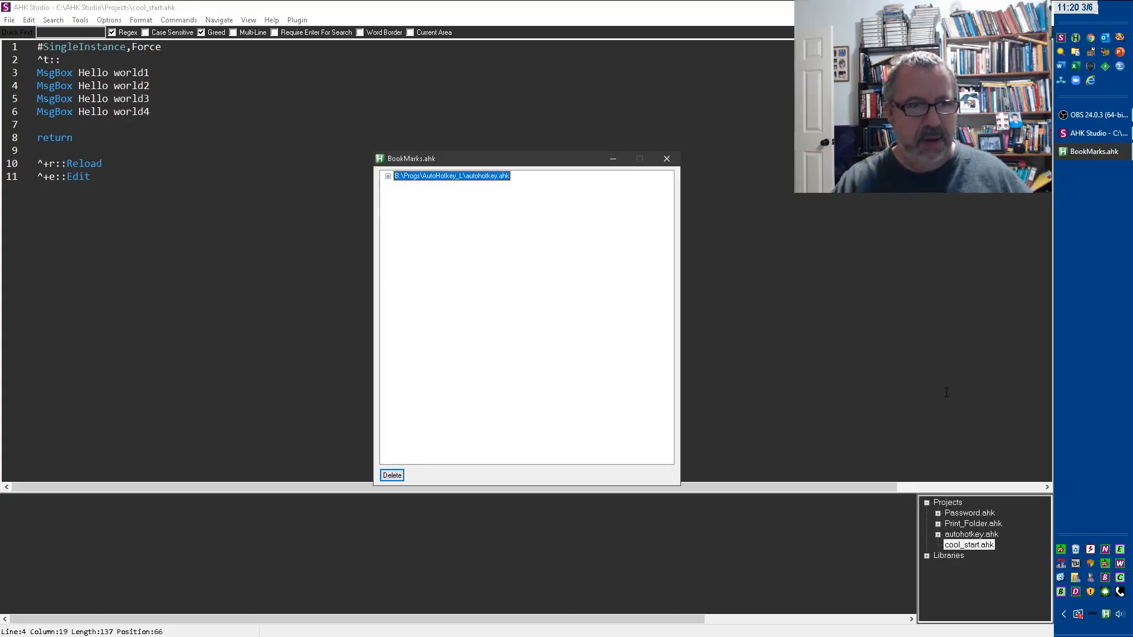
# Close the BookMarks.ahk window, leaving the cool_start.ahk editor
pyautogui.click(667, 158)
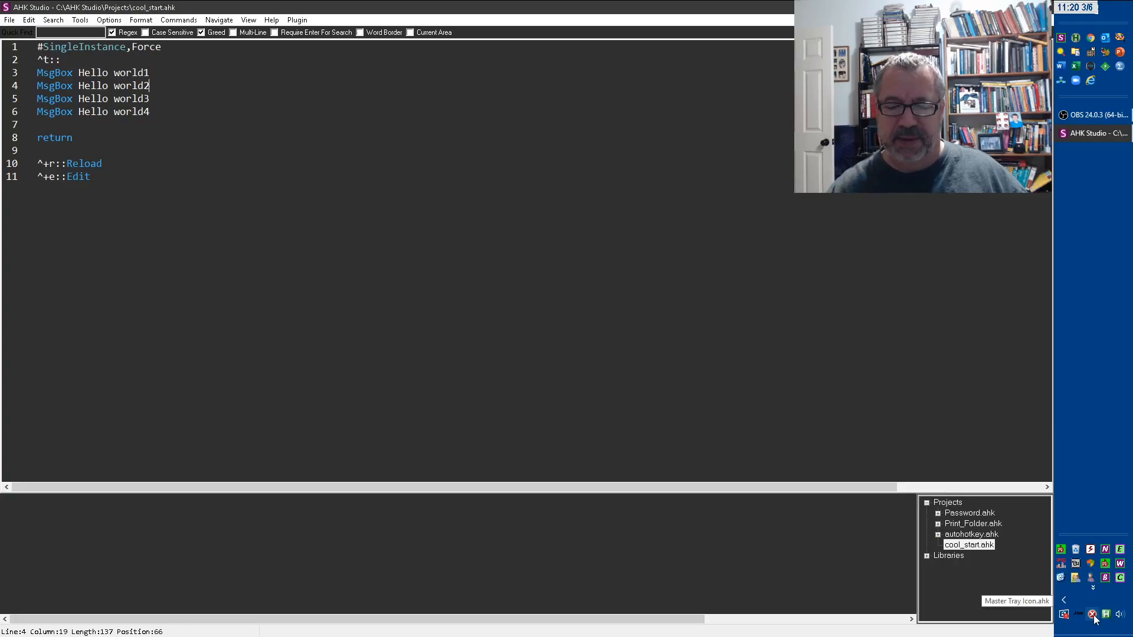
# Open the Master Tray Icon menu listing running scripts like COOL_START.AHK
pyautogui.rightClick(1094, 621)
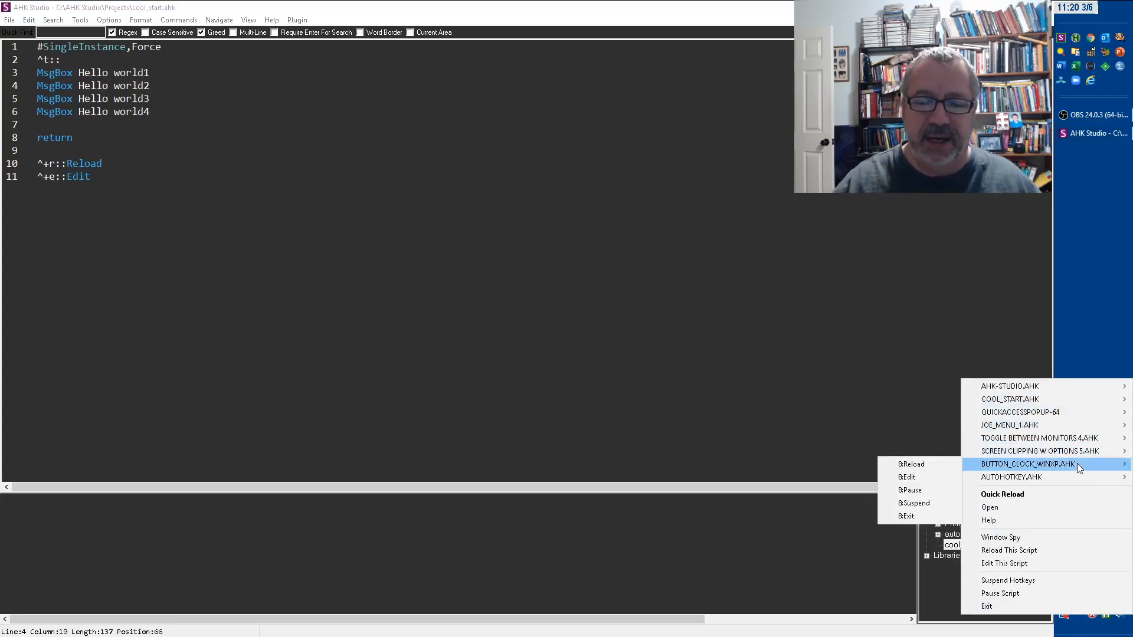
pyautogui.moveTo(1029, 424)
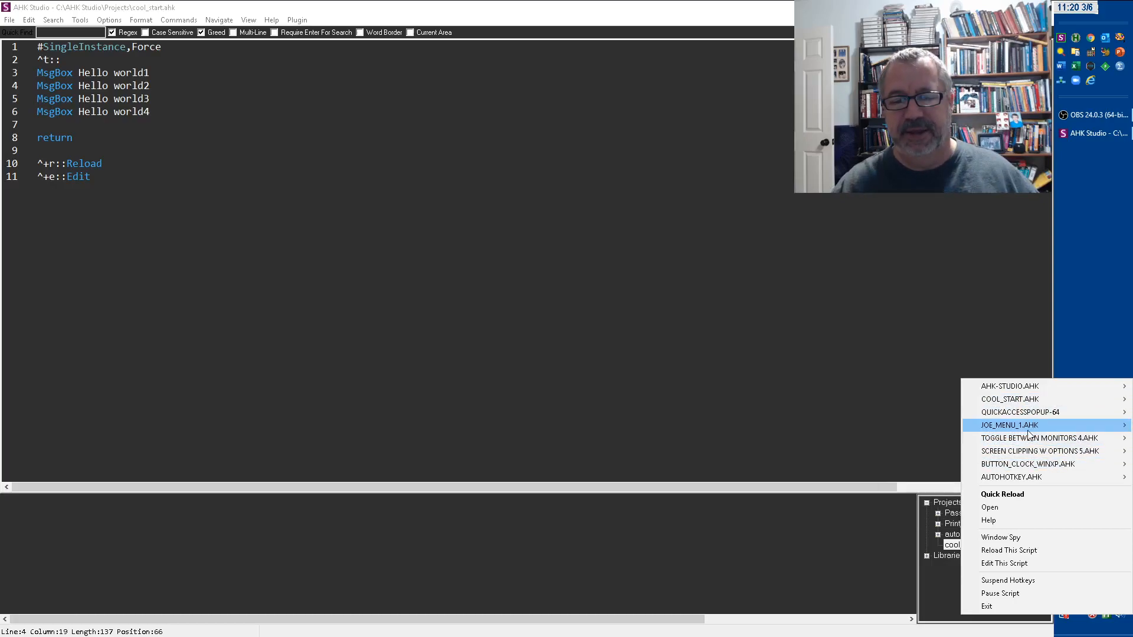
pyautogui.moveTo(1048, 438)
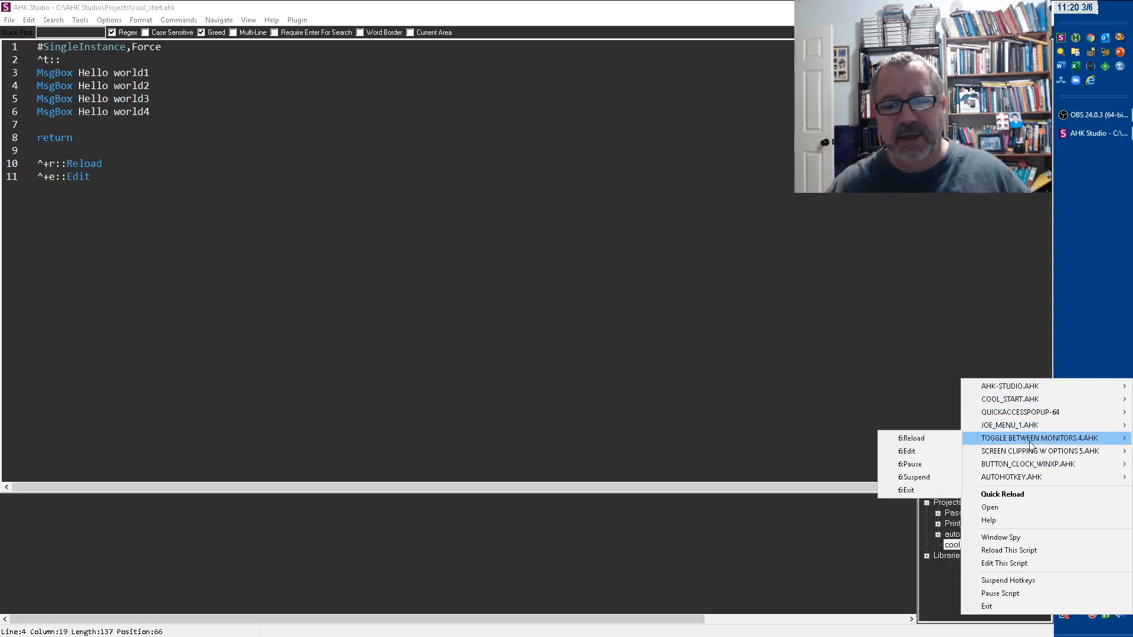
pyautogui.moveTo(1004, 564)
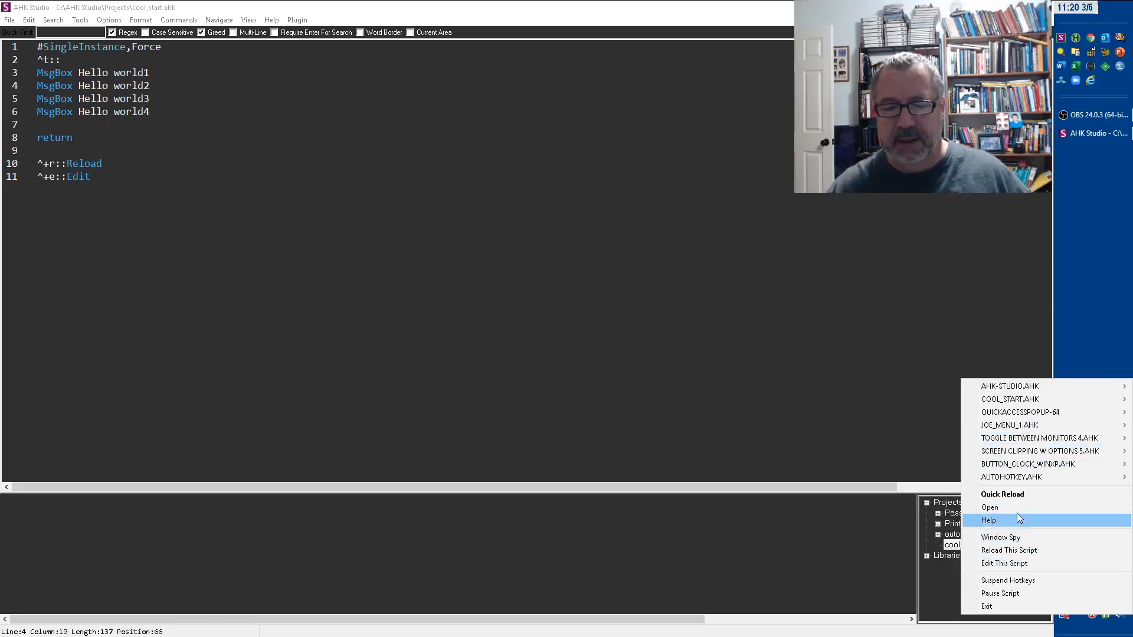
pyautogui.moveTo(1024, 538)
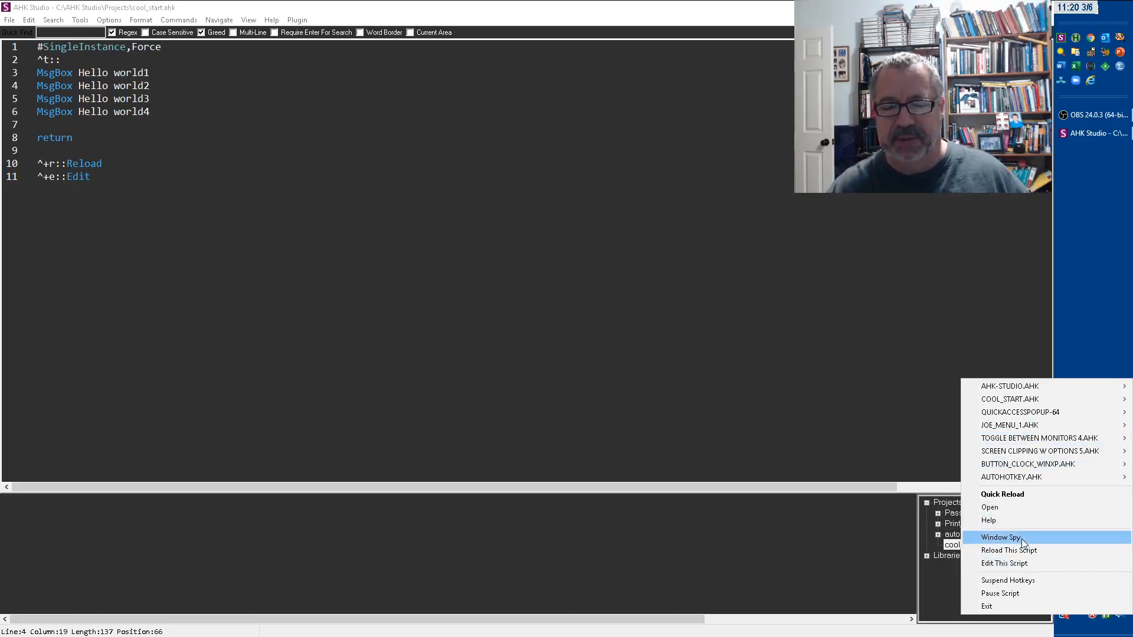